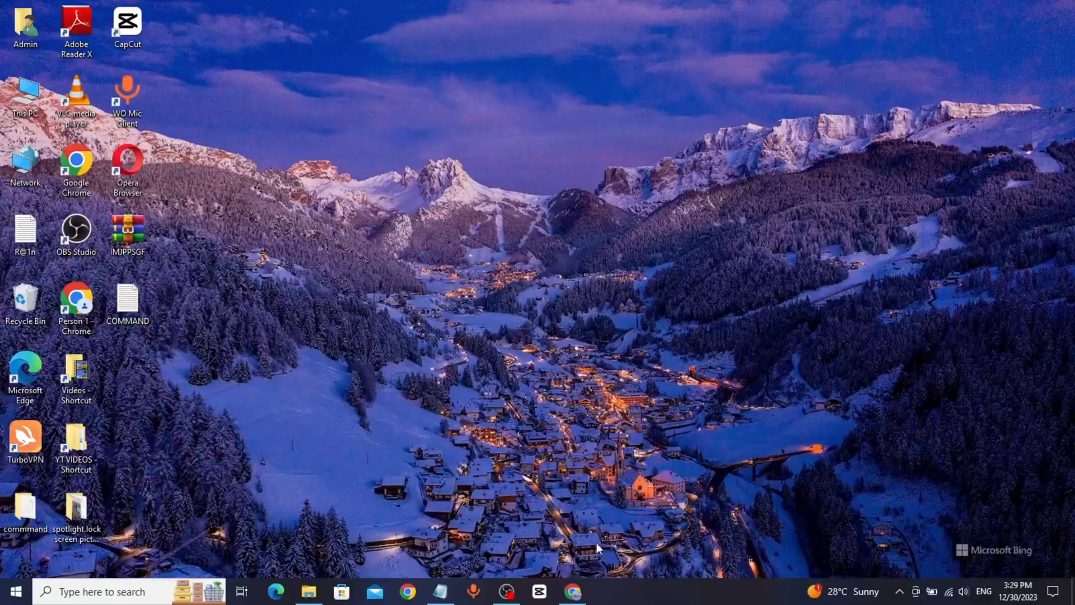
# Launch Chrome and search Google for 'lenovo support'.
pyautogui.click(571, 591)
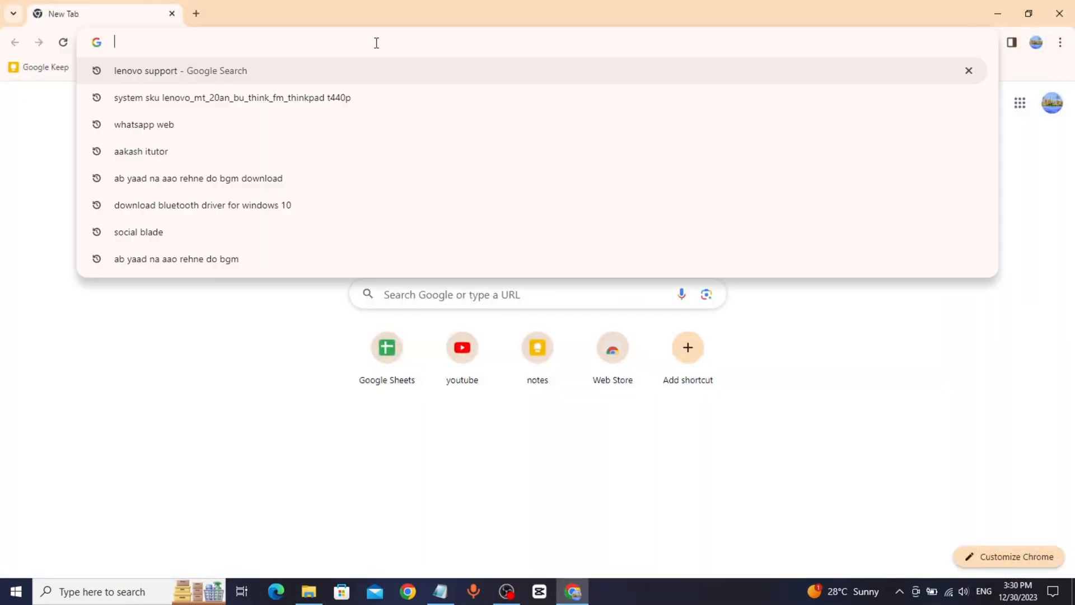
pyautogui.write('lenovo support')
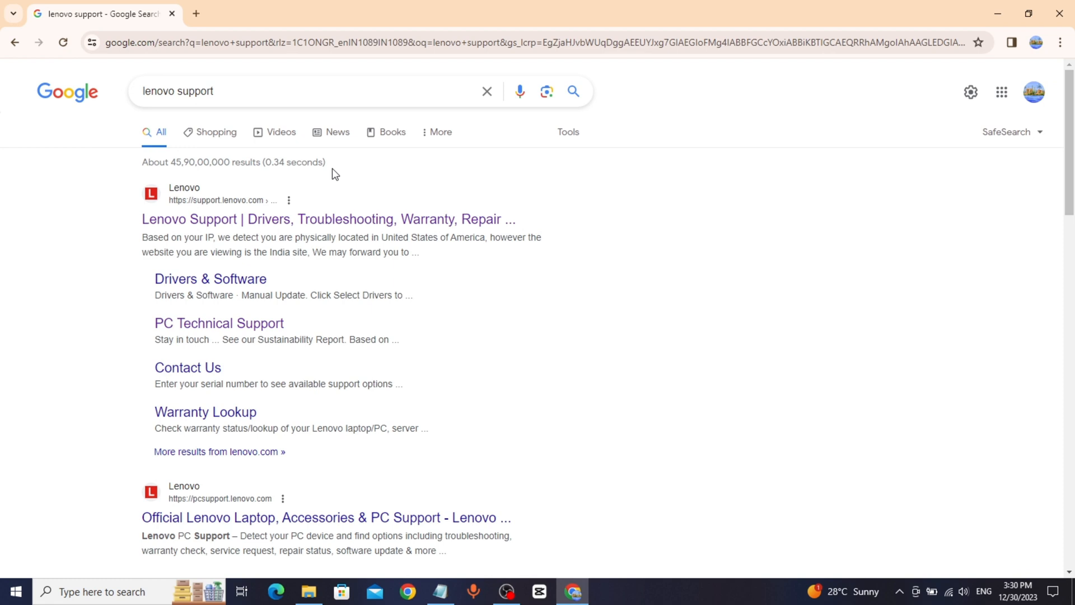
# Go to Lenovo's support site, pick the PC family, and open Browse Product.
pyautogui.click(327, 219)
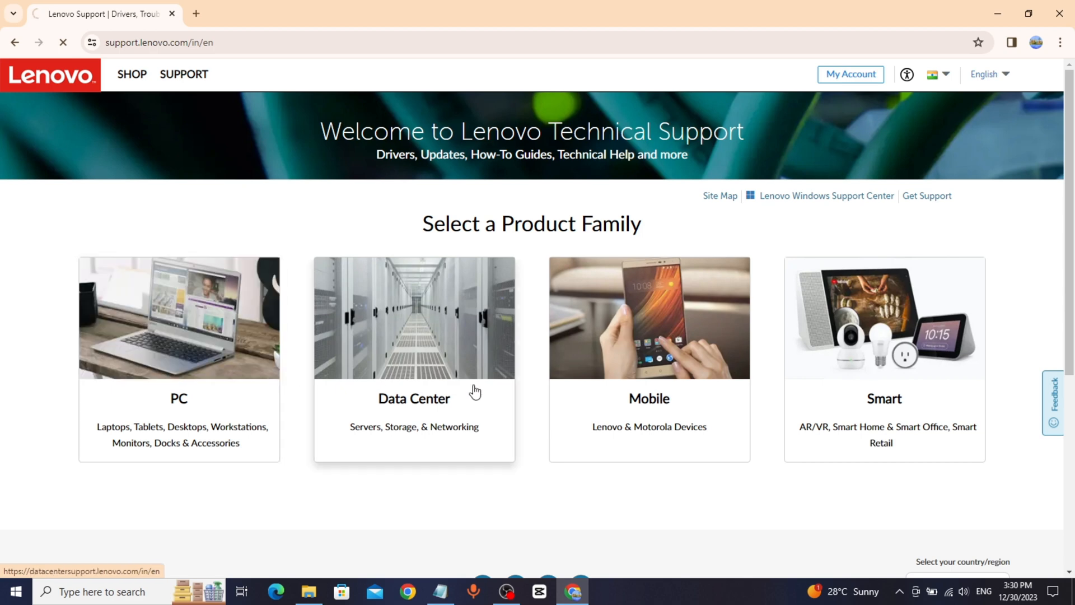
pyautogui.click(178, 318)
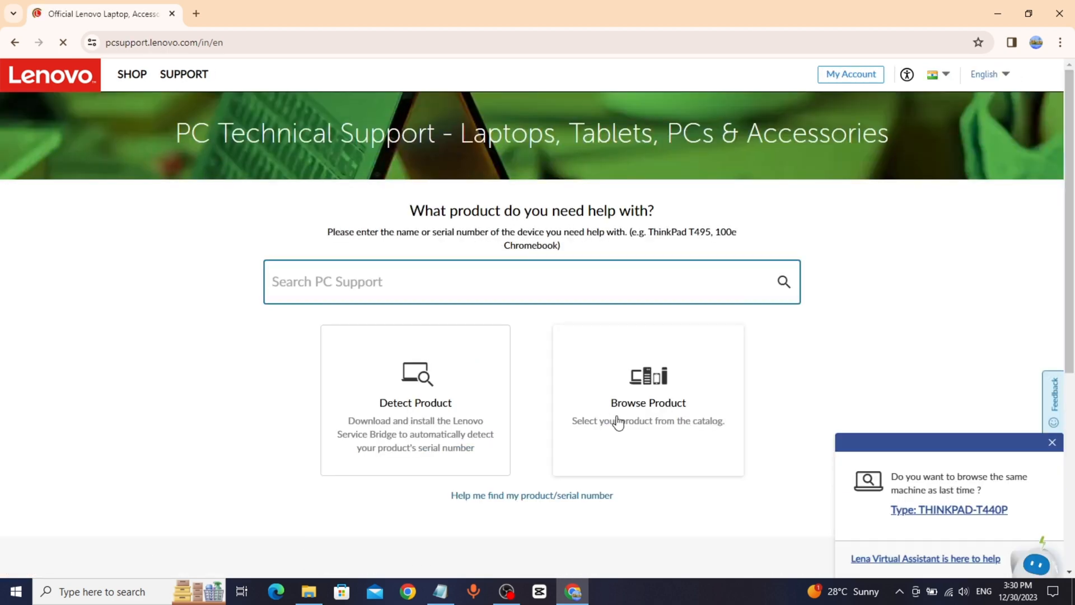
pyautogui.click(647, 400)
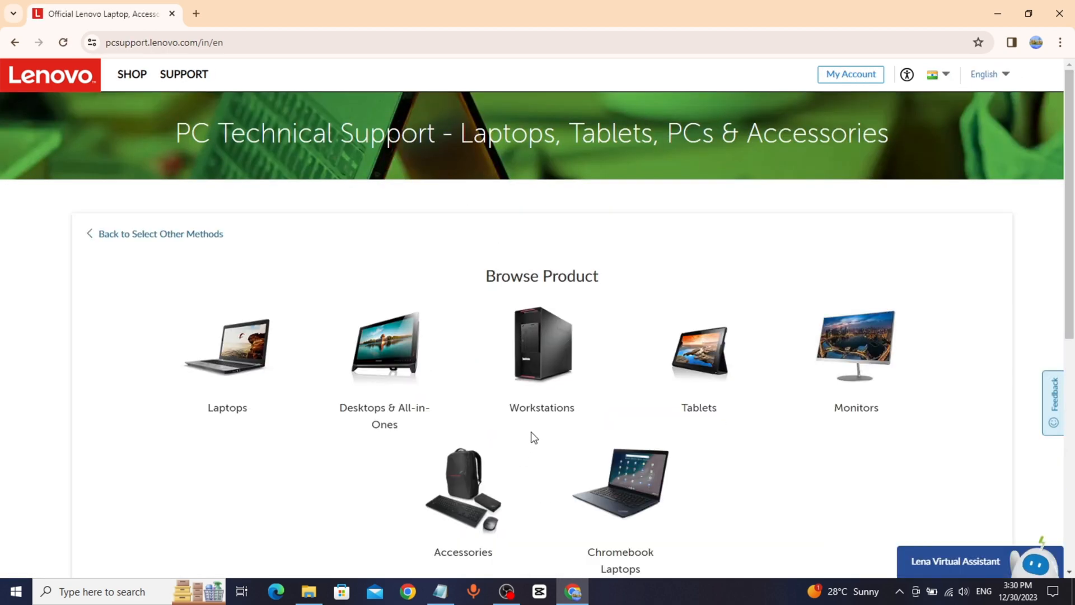
# Select Laptops, then the ThinkPad T440p Laptop subseries.
pyautogui.click(227, 346)
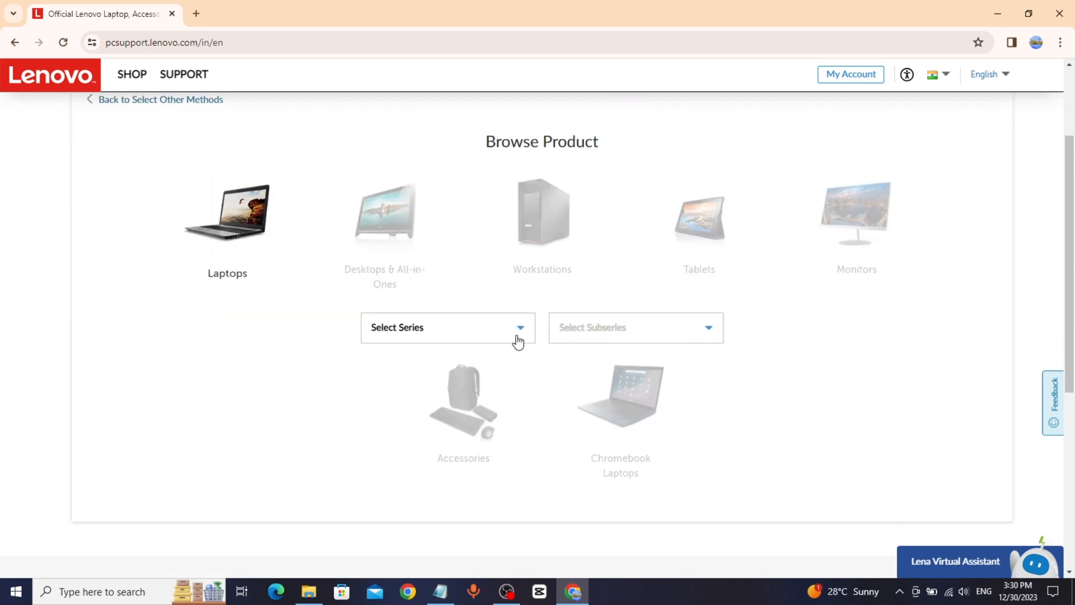
pyautogui.click(446, 327)
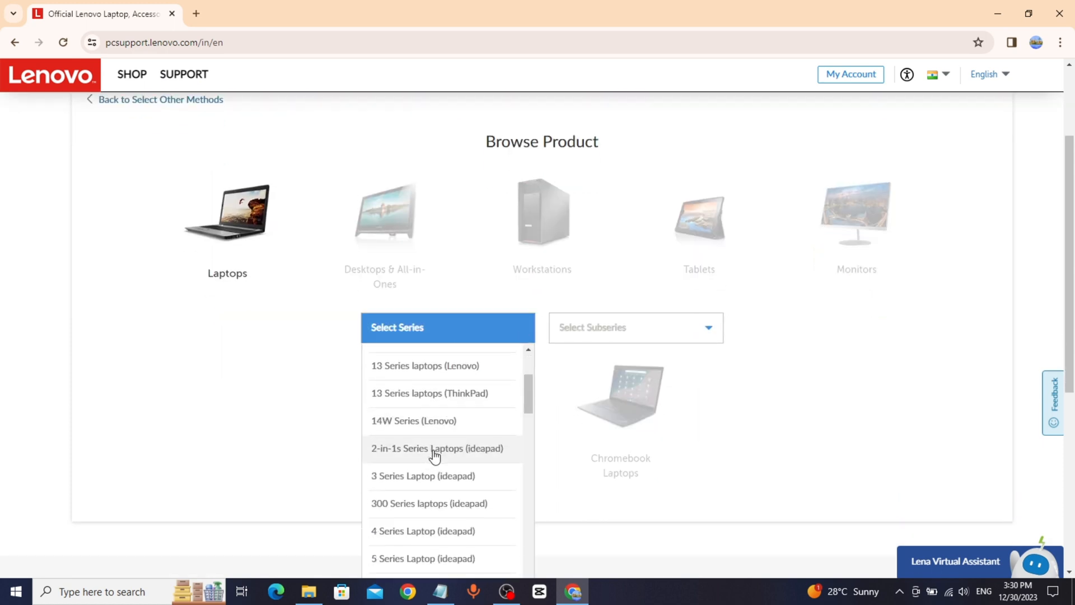
pyautogui.scroll(-3)
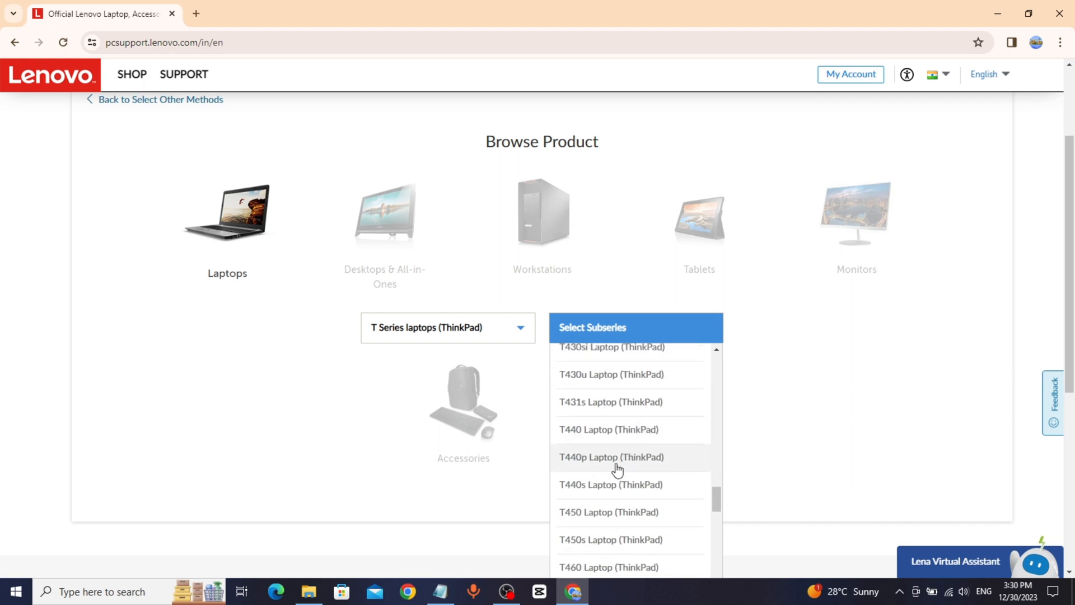
pyautogui.click(611, 457)
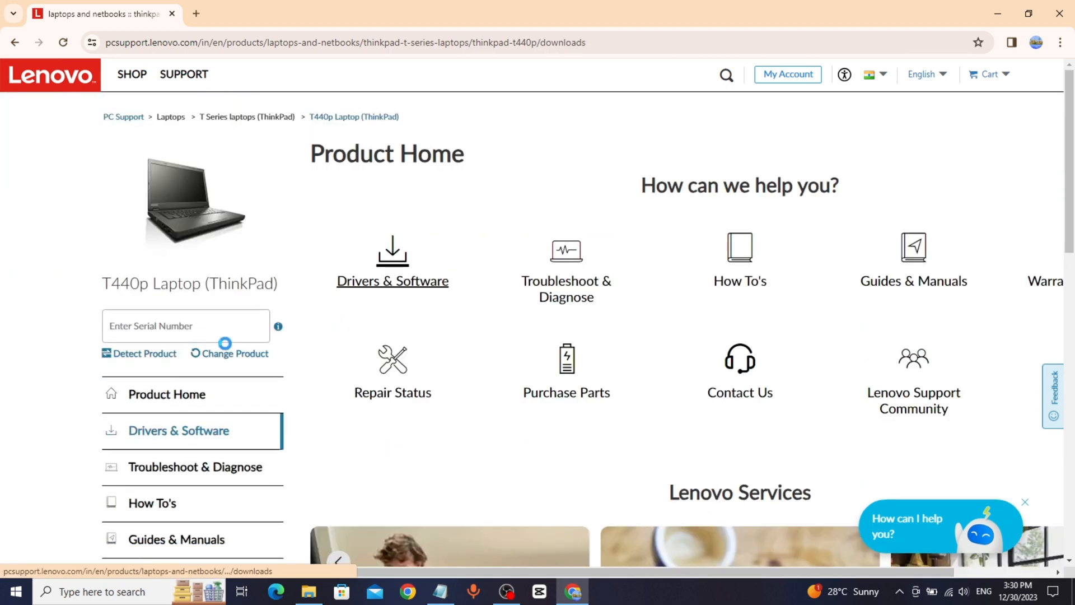
# Show the T440p's Bluetooth and Modem drivers under Drivers & Software.
pyautogui.click(392, 280)
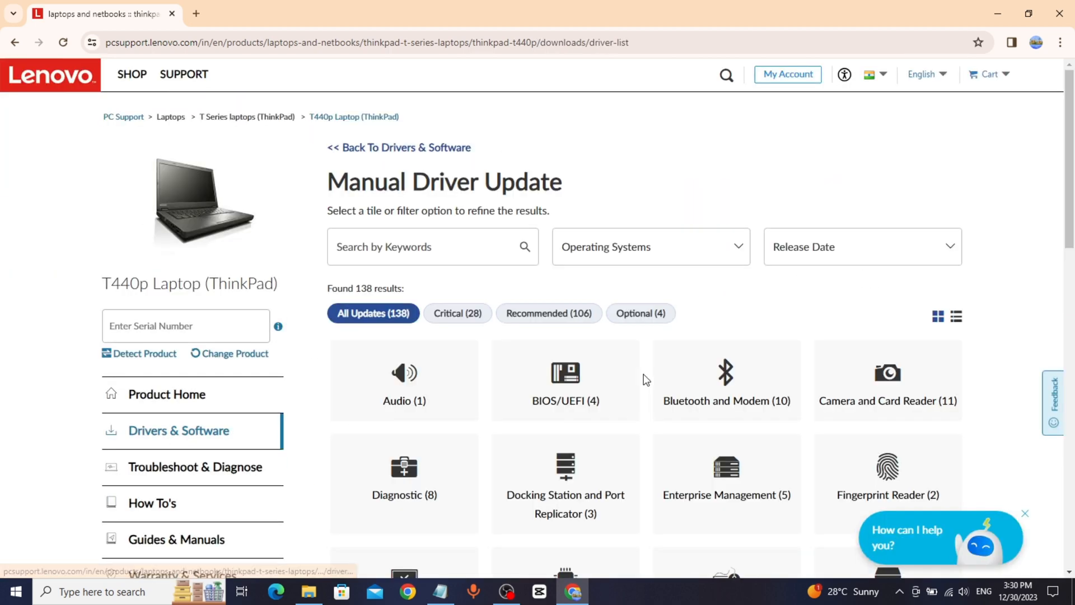
pyautogui.click(725, 381)
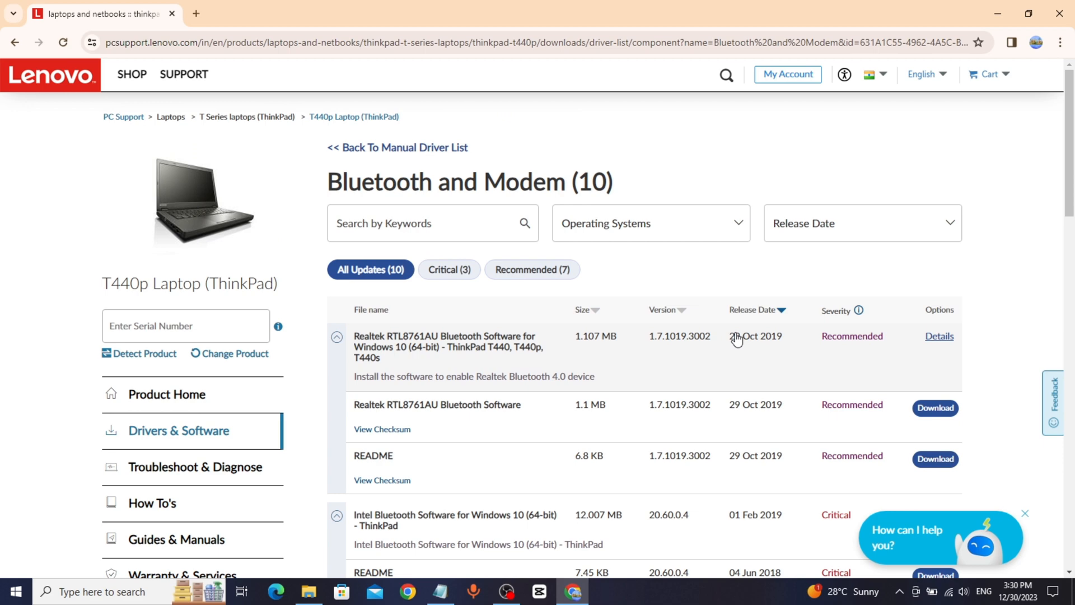
pyautogui.scroll(-3)
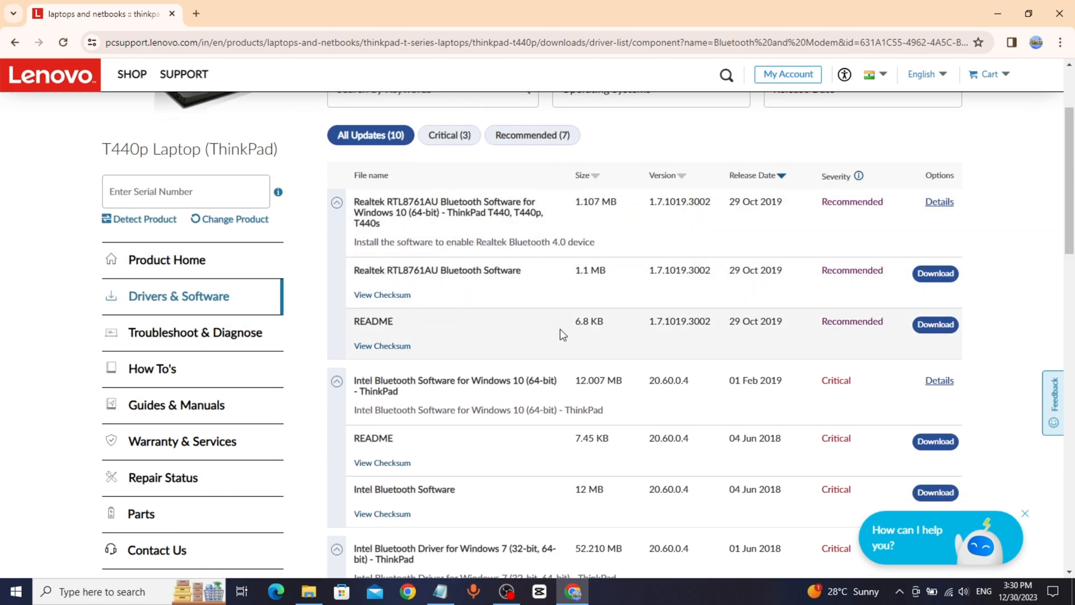
pyautogui.scroll(-3)
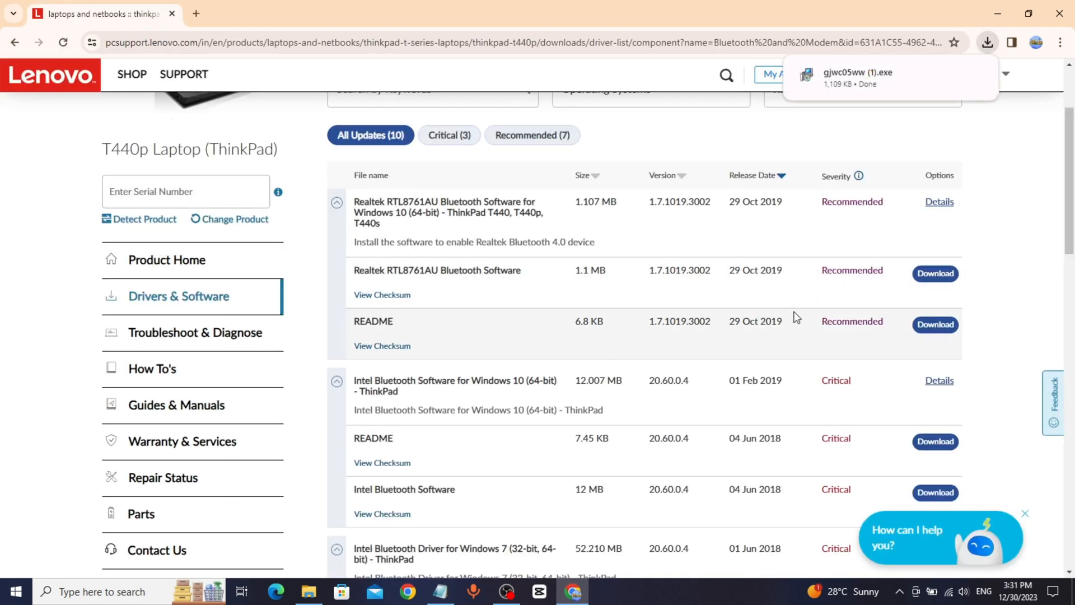
# Scroll the T440p driver list and bring up Chrome's three-dot menu.
pyautogui.scroll(-3)
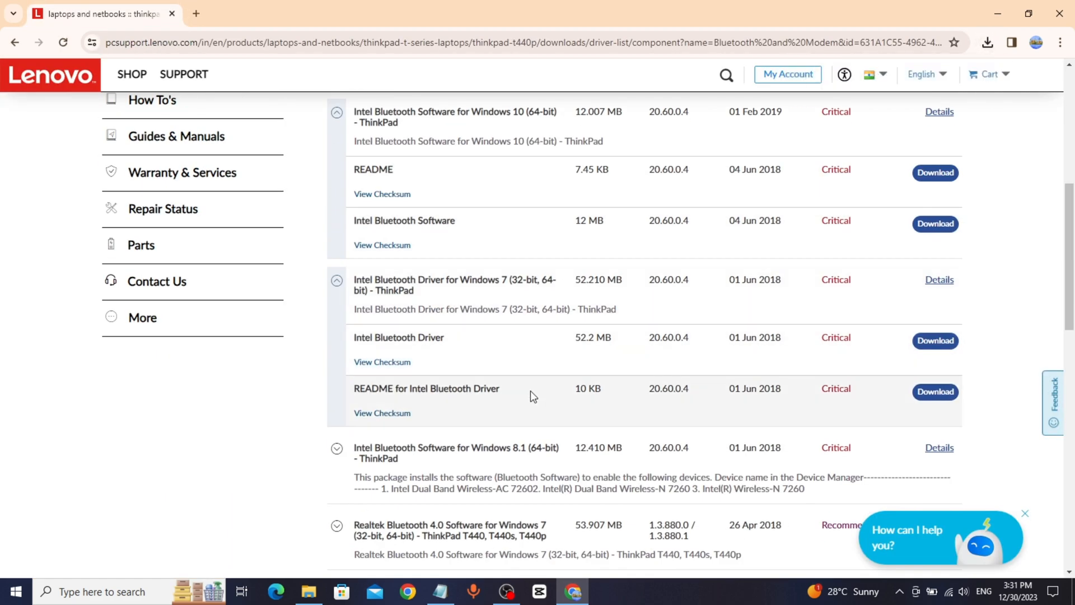
pyautogui.click(1057, 42)
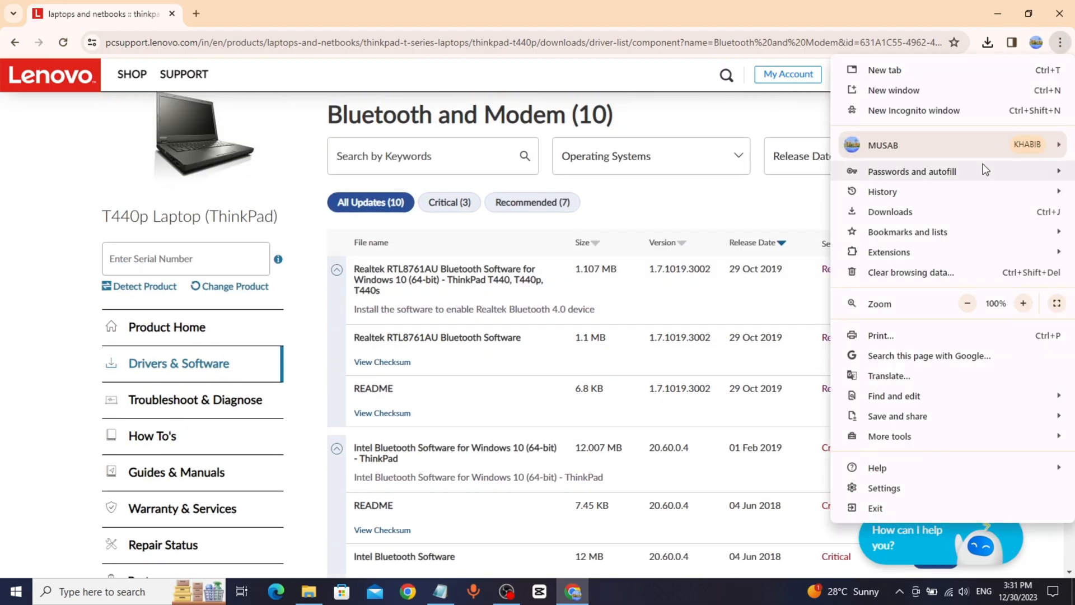